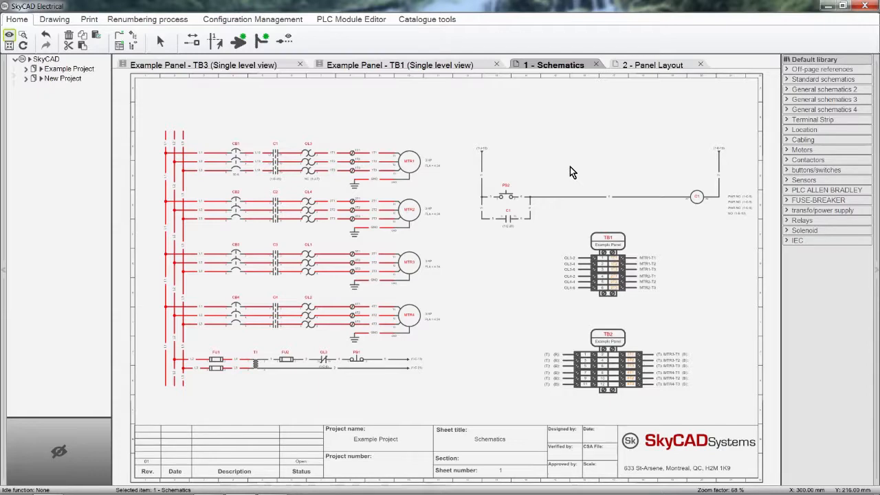
pyautogui.moveTo(654, 285)
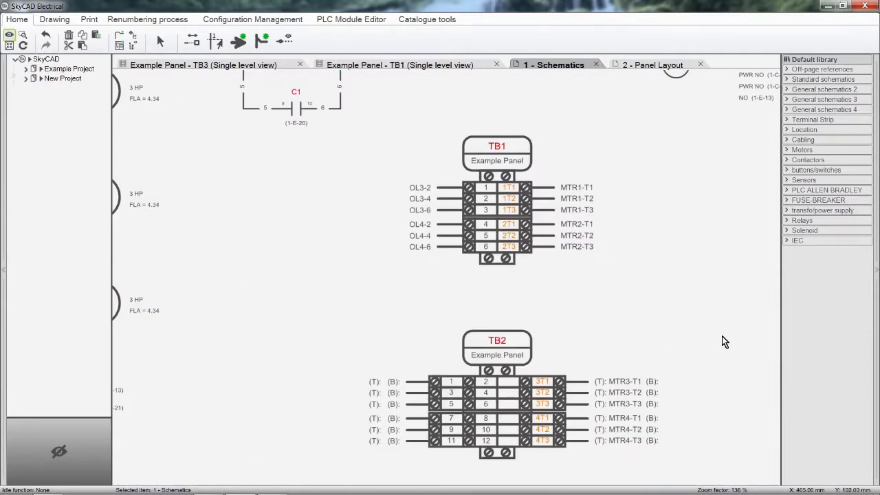
# Step: Switch to the '2 - Panel Layout' sheet of the Example Project
pyautogui.click(652, 65)
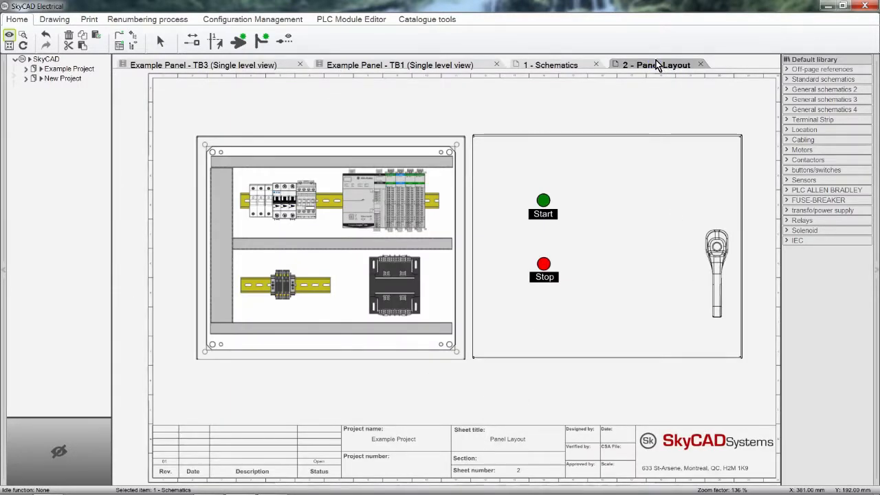
pyautogui.click(553, 64)
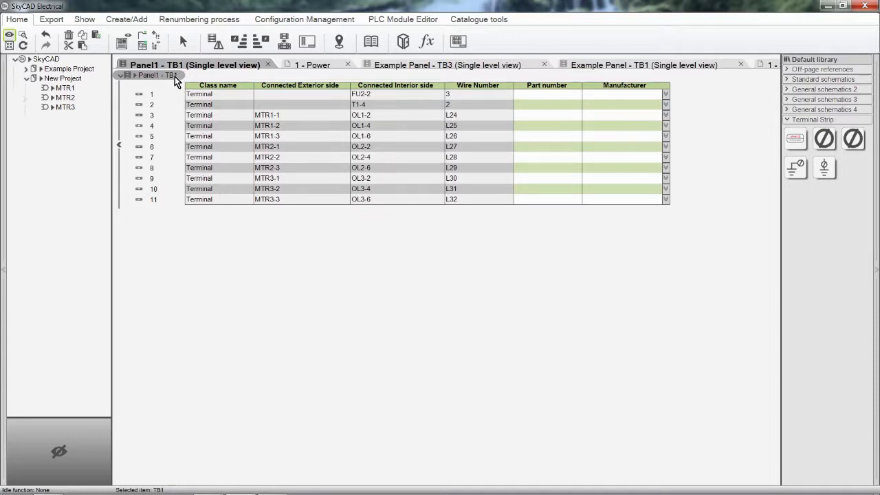
pyautogui.moveTo(299, 44)
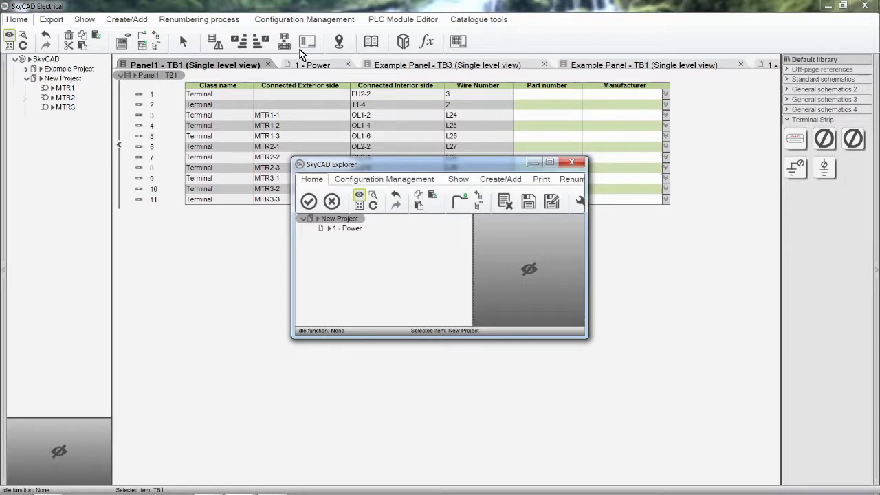
pyautogui.moveTo(340, 151)
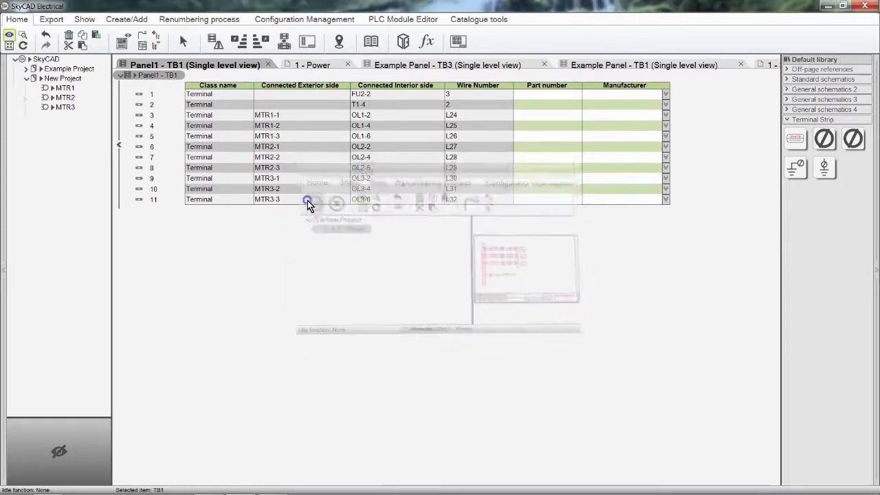
# Step: Place the TB1 terminal strip layout on sheet '1 - Power', beside MTR1
pyautogui.click(312, 65)
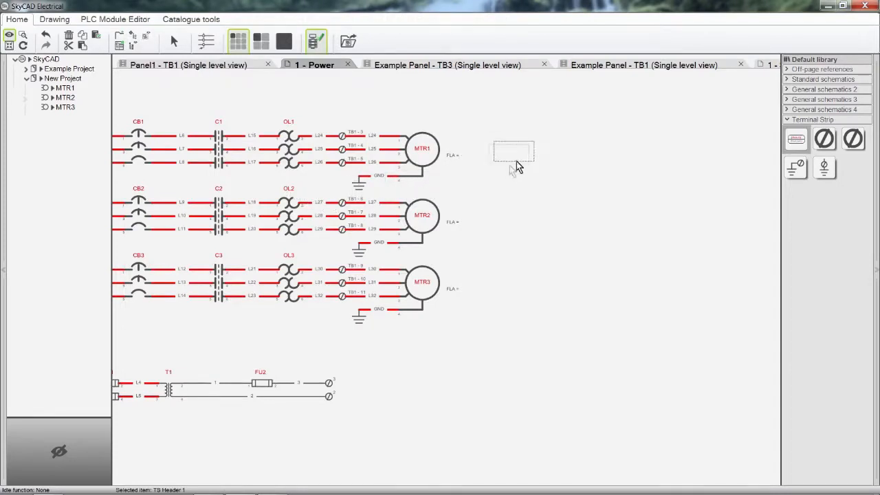
pyautogui.click(514, 151)
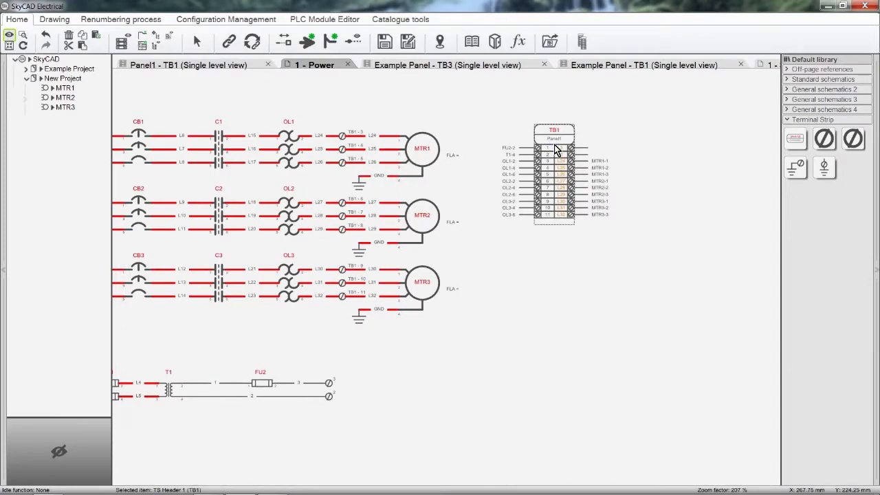
pyautogui.click(192, 65)
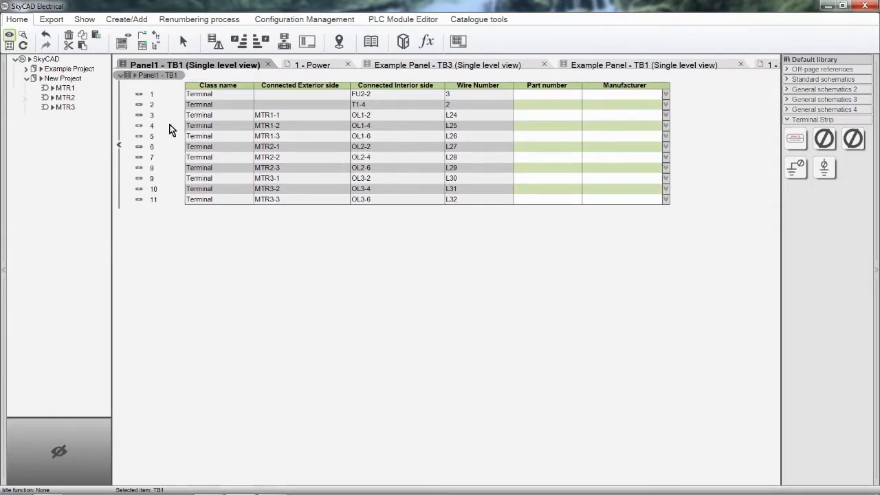
pyautogui.click(151, 125)
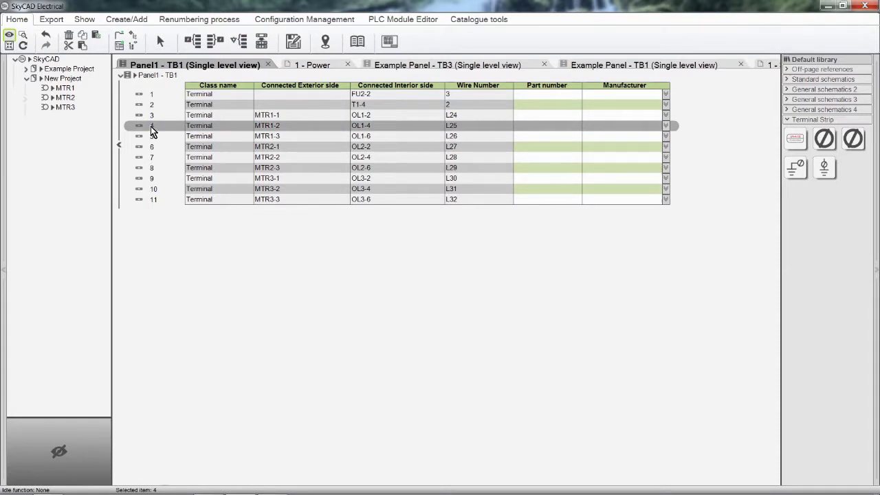
pyautogui.moveTo(323, 42)
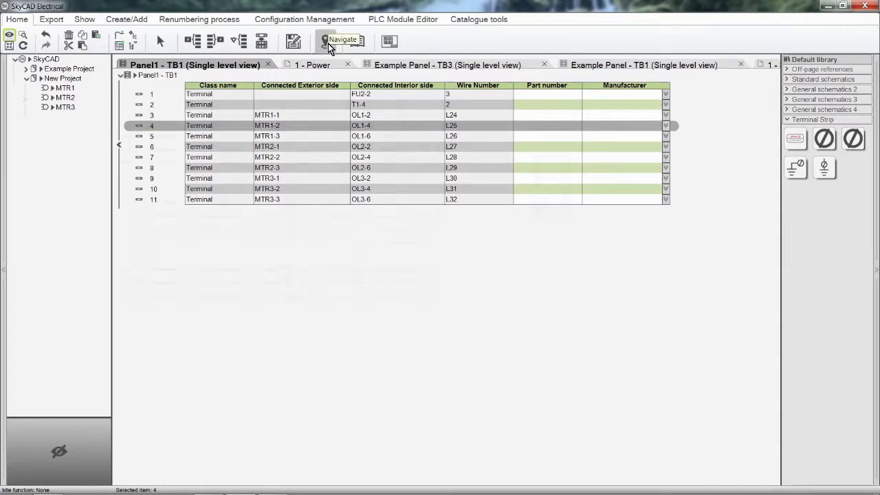
pyautogui.click(313, 64)
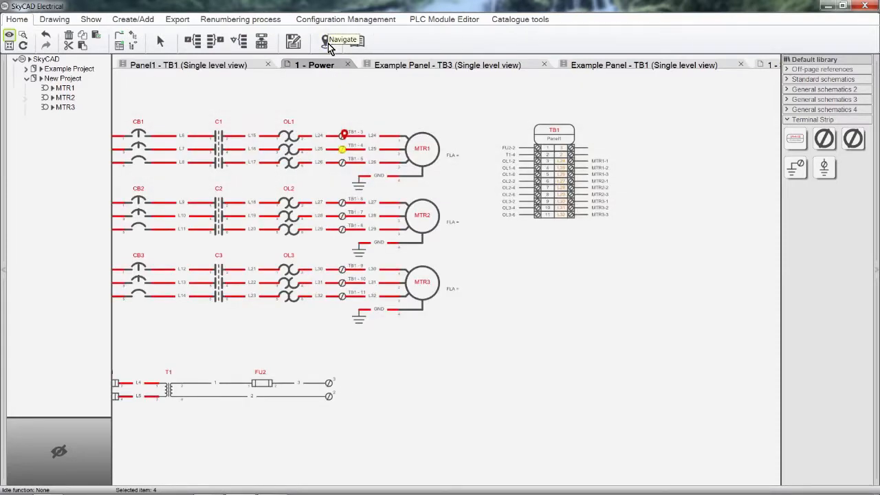
pyautogui.click(200, 64)
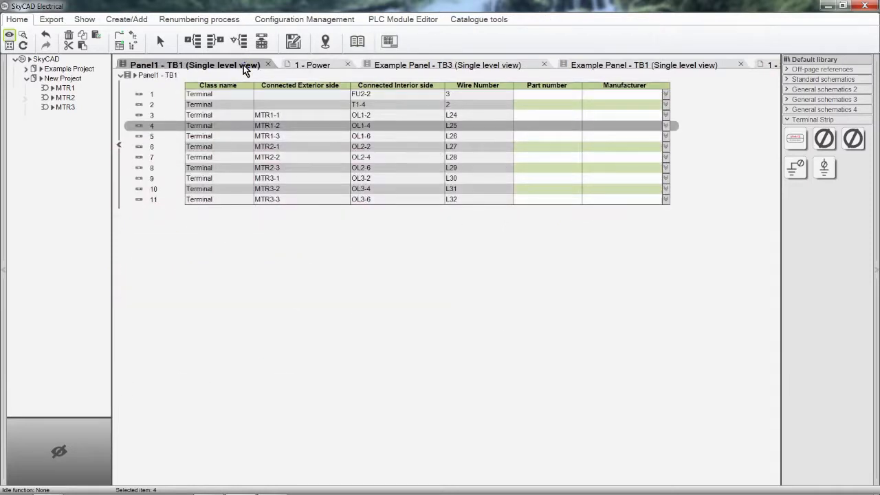
pyautogui.moveTo(217, 76)
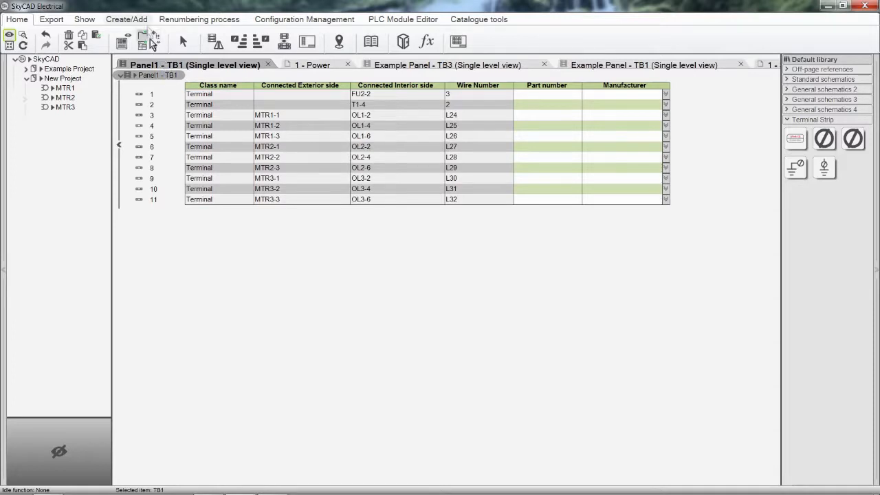
# Step: Add spare terminal 12, separators and two end stops to TB1 from the Create/Add tools
pyautogui.click(124, 19)
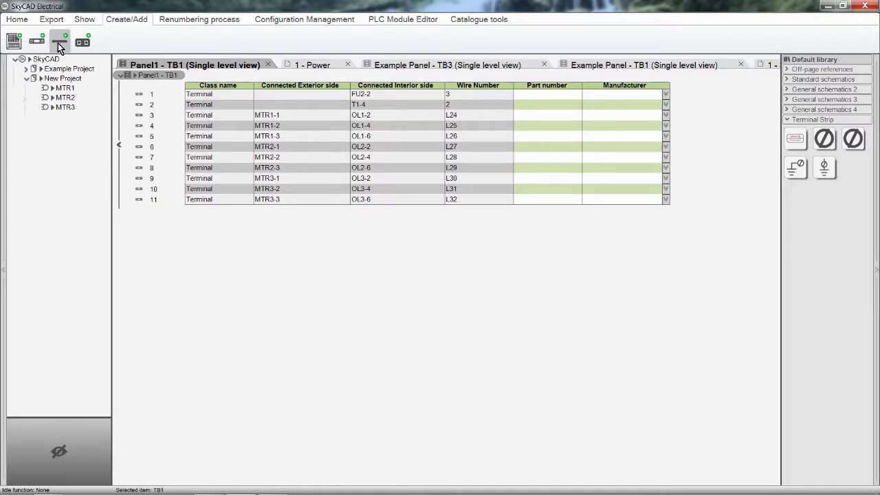
pyautogui.moveTo(86, 42)
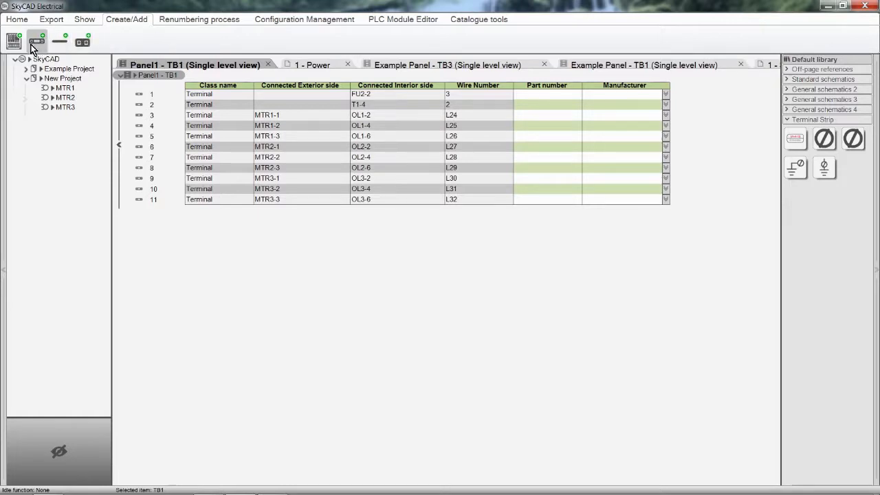
pyautogui.click(62, 39)
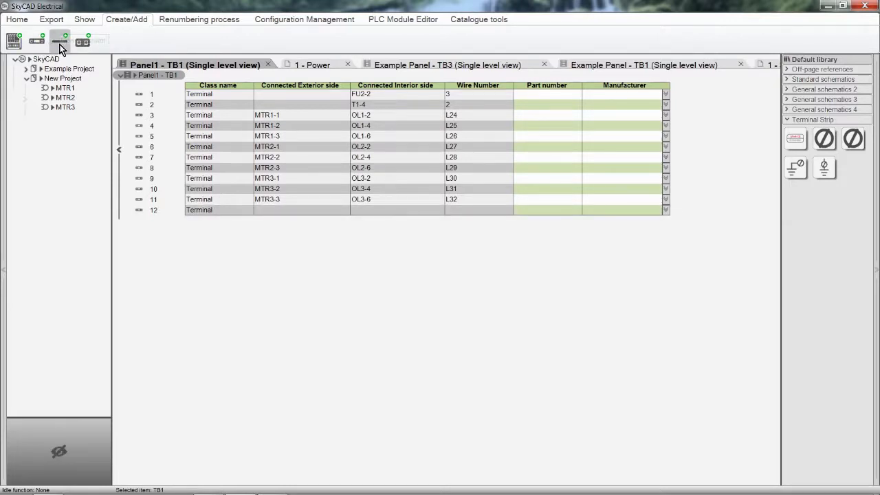
pyautogui.click(60, 35)
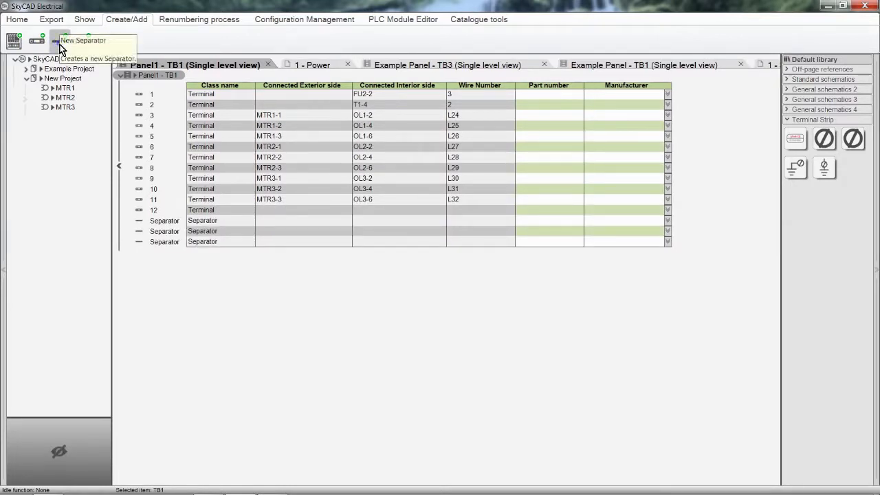
pyautogui.click(83, 41)
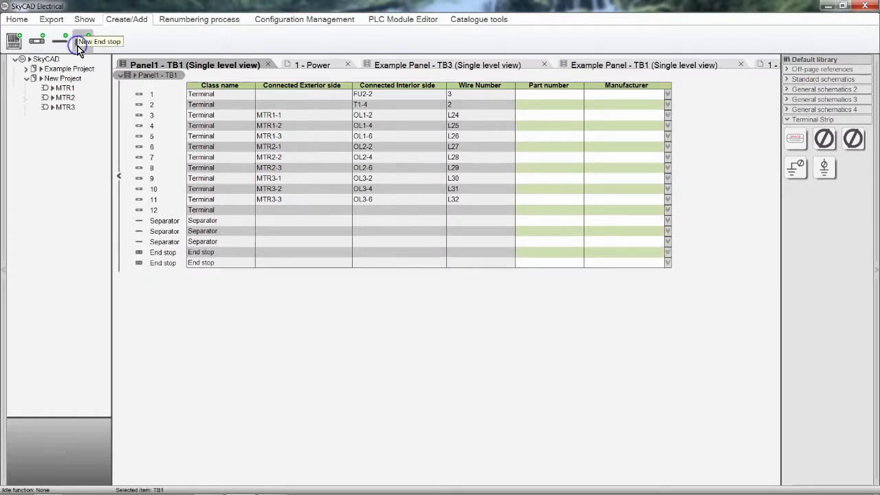
pyautogui.click(163, 252)
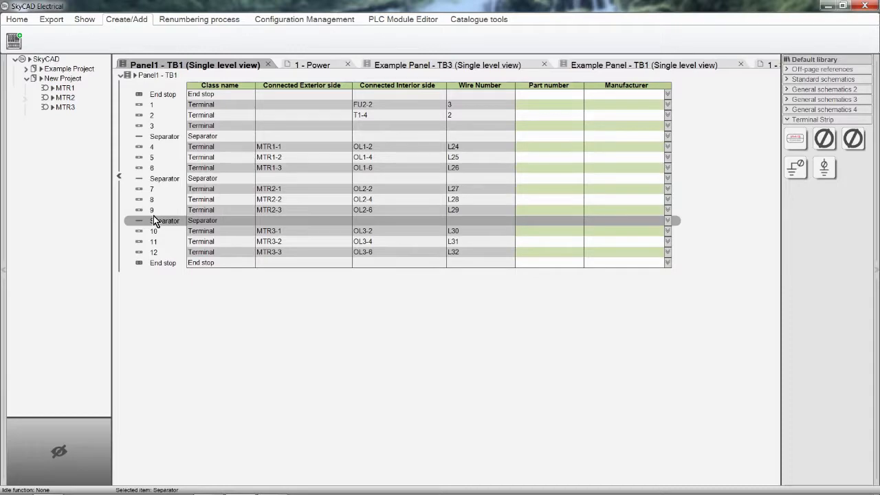
pyautogui.moveTo(231, 171)
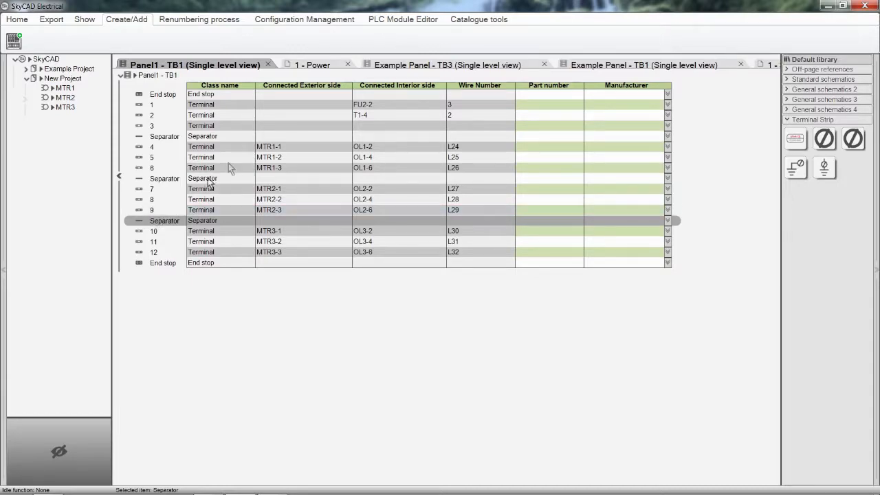
# Step: Return to the '1 - Power' schematic sheet showing the TB1 strip graphic
pyautogui.click(314, 64)
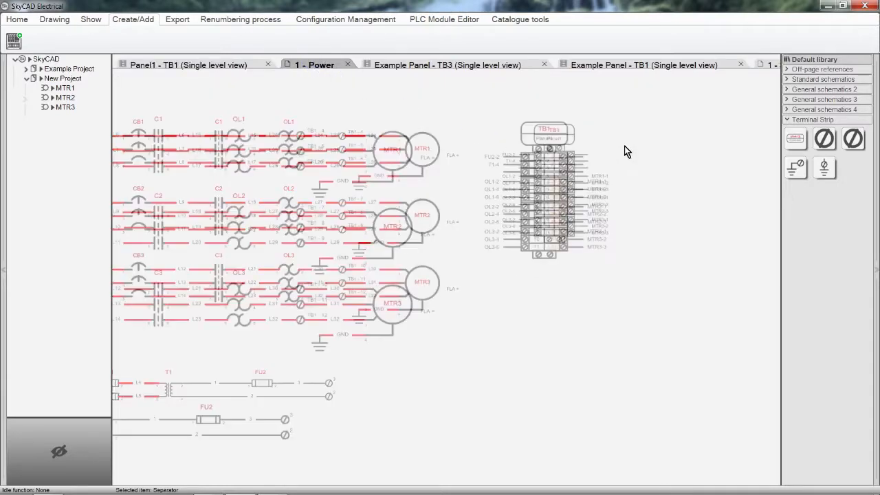